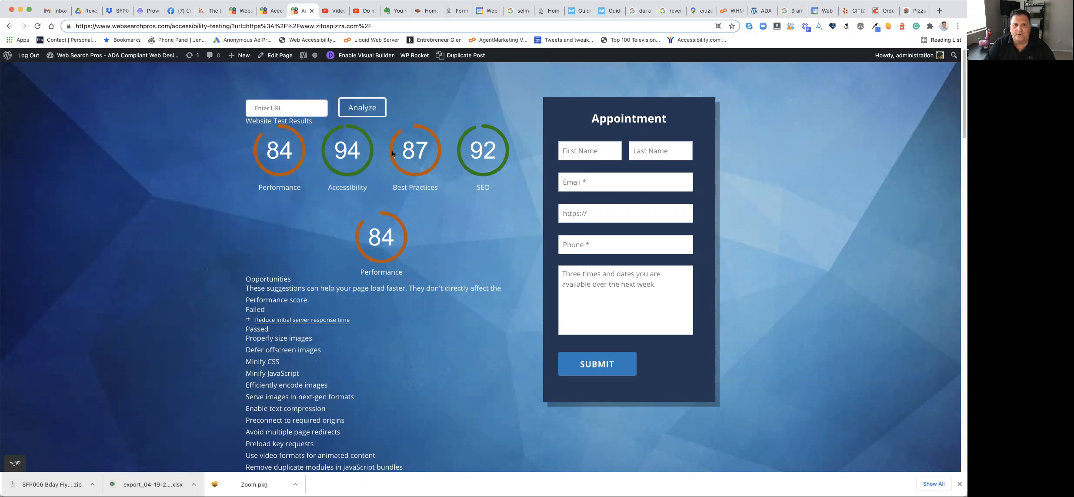
{"action": "mouse_move", "coordinate": [391, 169]}
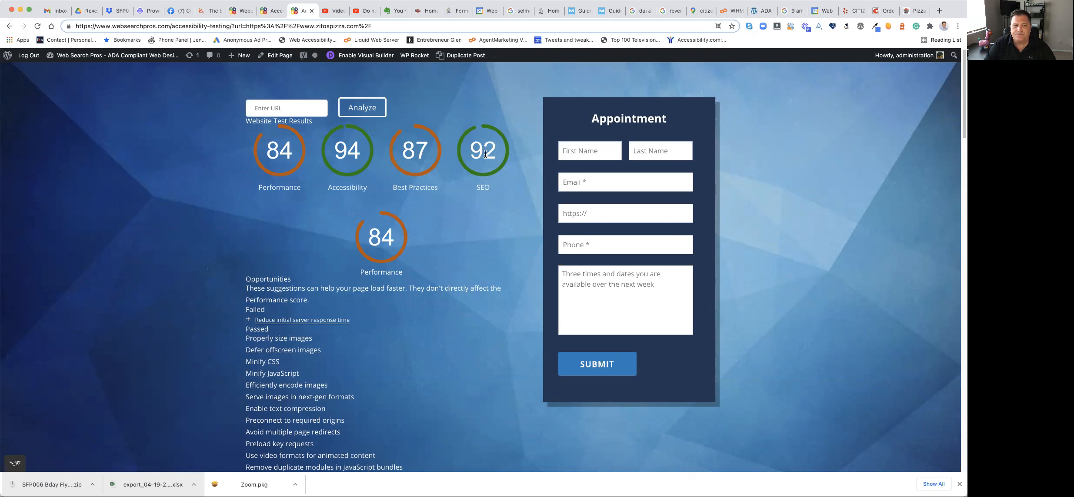
Step: Read the Instructions listing the [watt_test_form] and [watt_test_results] shortcodes, then move to custom styling
{"action": "scroll", "scroll_direction": "down", "scroll_amount": 3}
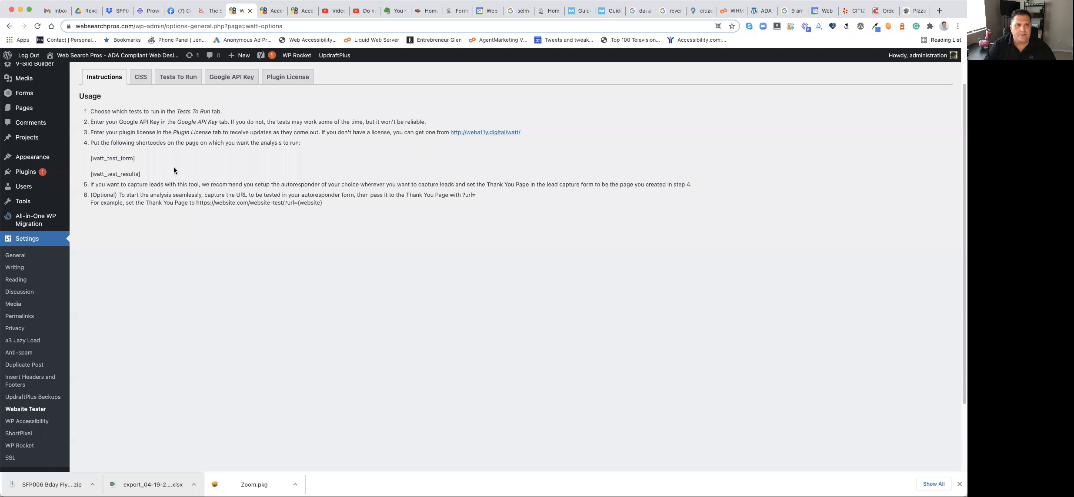
{"action": "mouse_move", "coordinate": [169, 162]}
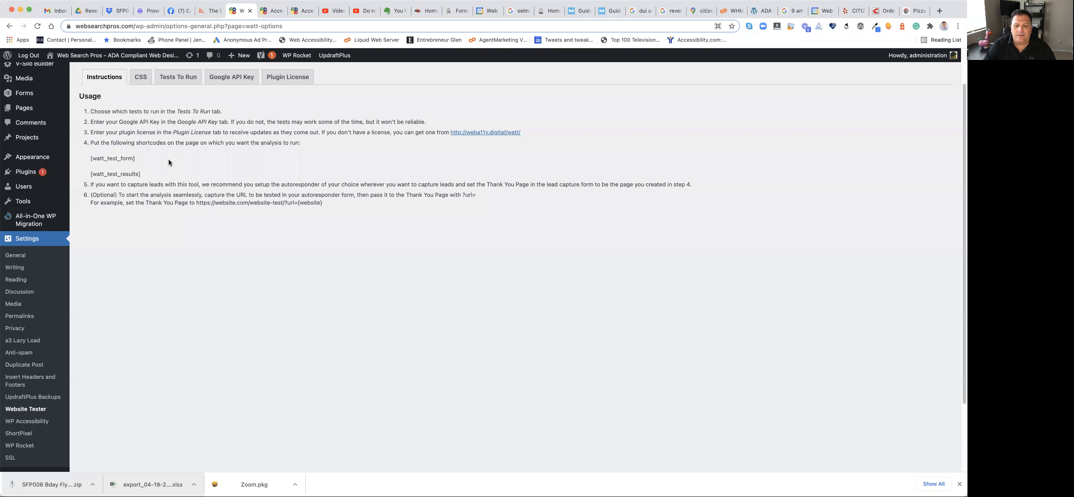
{"action": "mouse_move", "coordinate": [142, 160]}
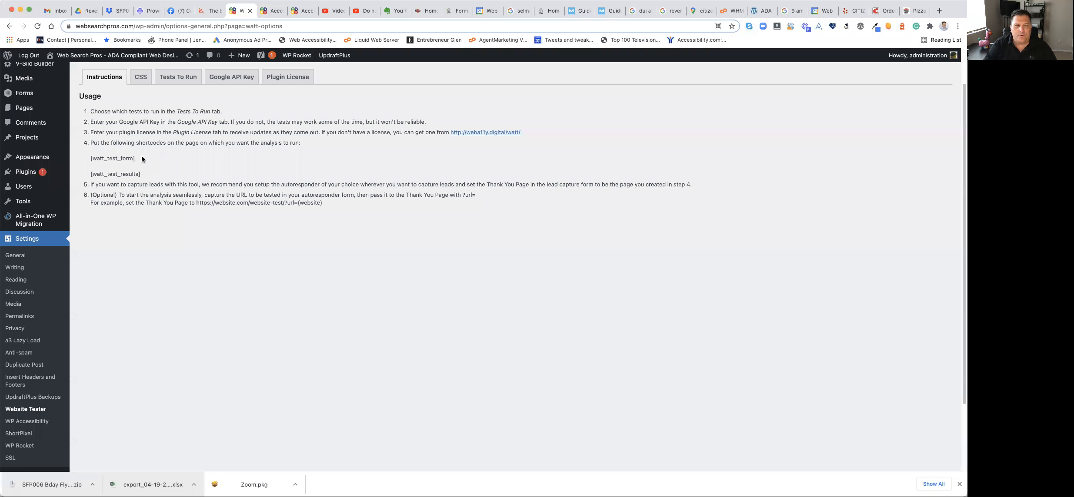
{"action": "mouse_move", "coordinate": [140, 179]}
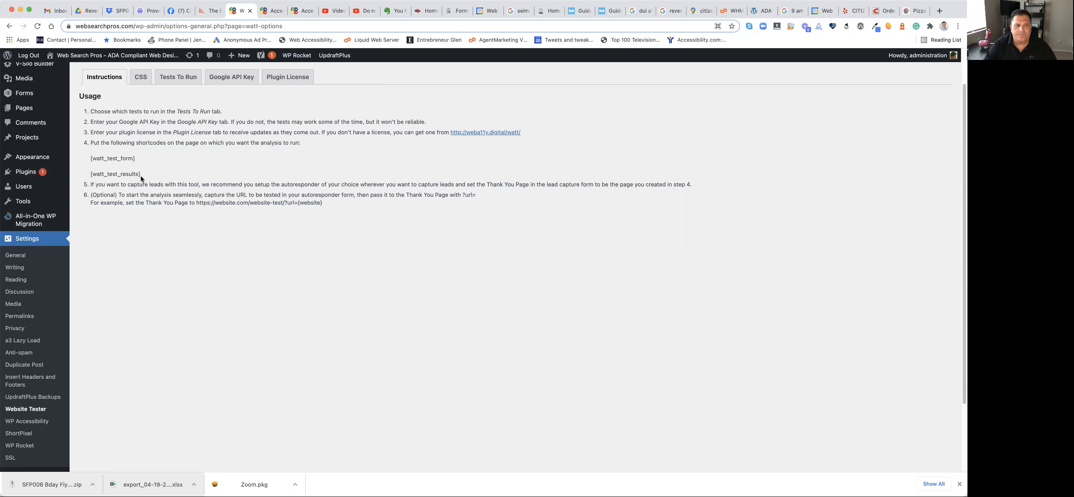
{"action": "left_click", "coordinate": [140, 77]}
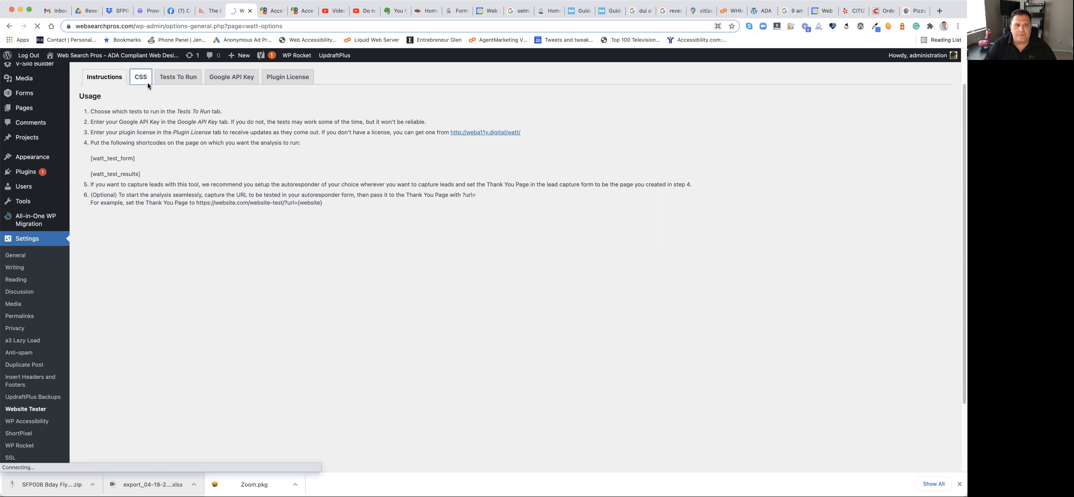
Step: Review the custom CSS and select Performance, Accessibility, Best Practices and SEO under Tests To Run
{"action": "left_click", "coordinate": [140, 77]}
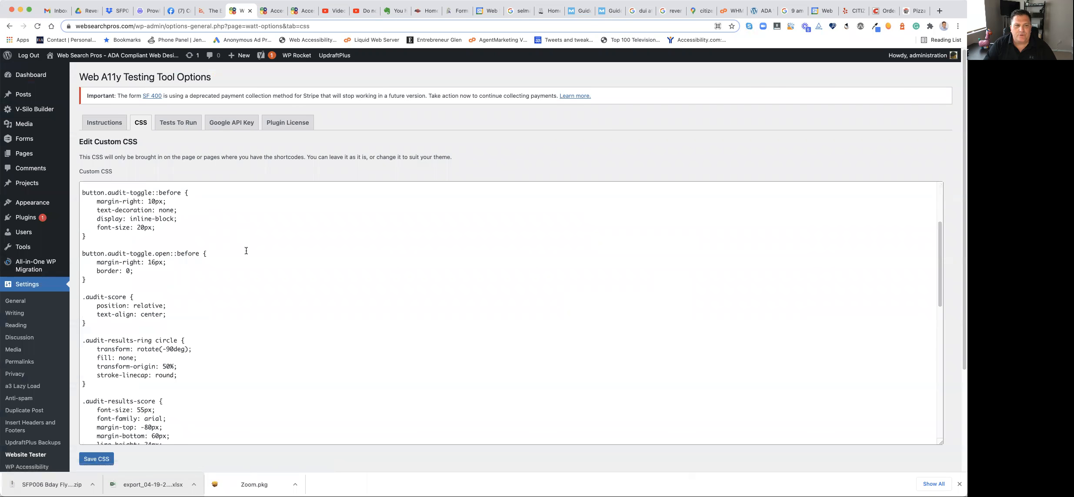
{"action": "scroll", "scroll_direction": "down", "scroll_amount": 3}
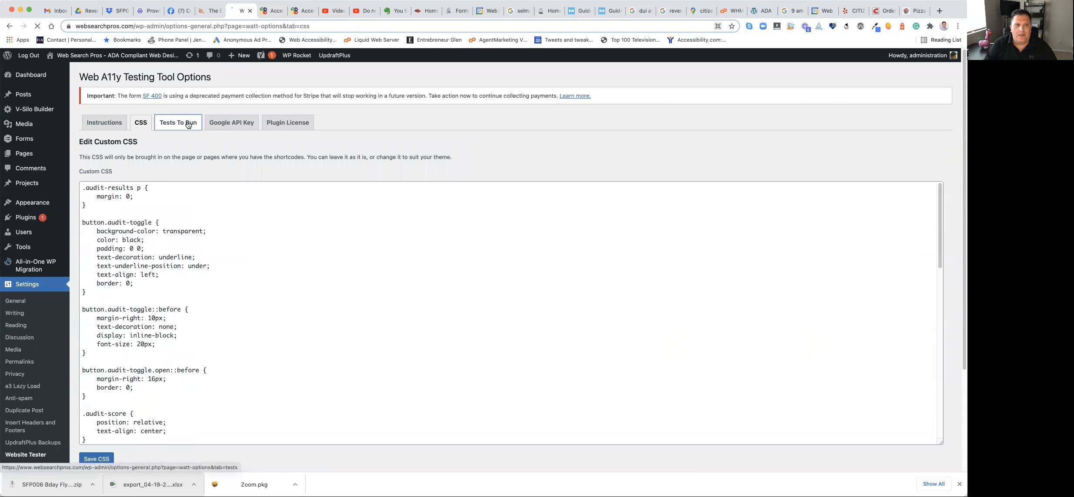
{"action": "left_click", "coordinate": [177, 122]}
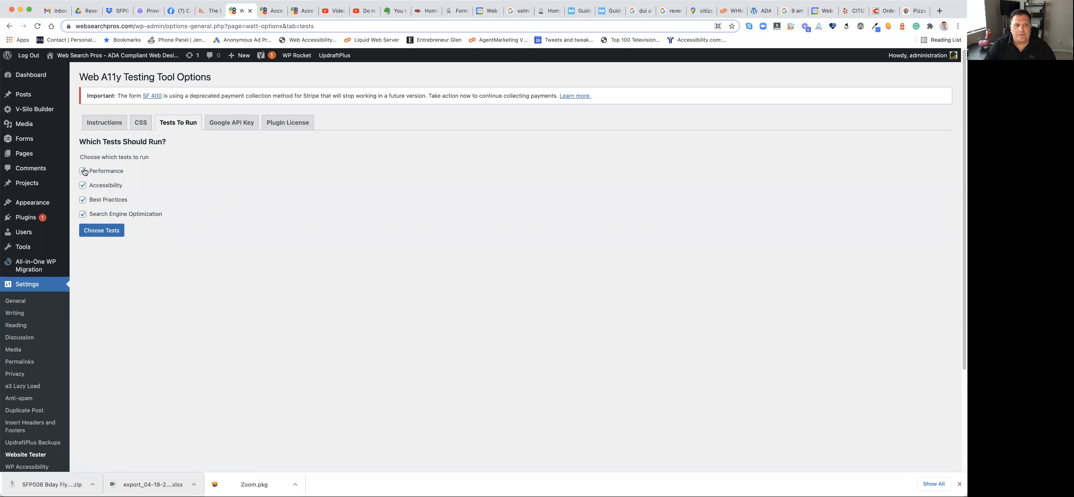
{"action": "left_click", "coordinate": [82, 170]}
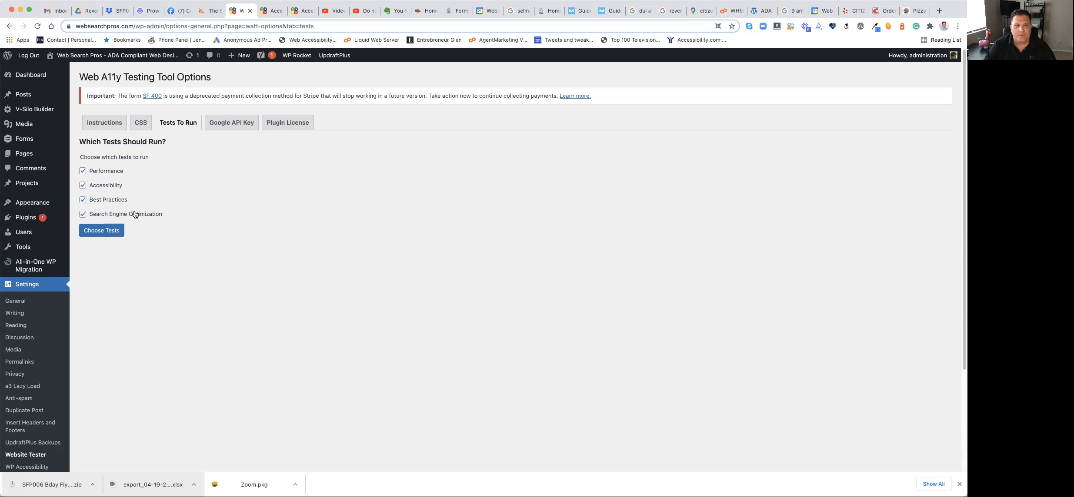
{"action": "mouse_move", "coordinate": [102, 164]}
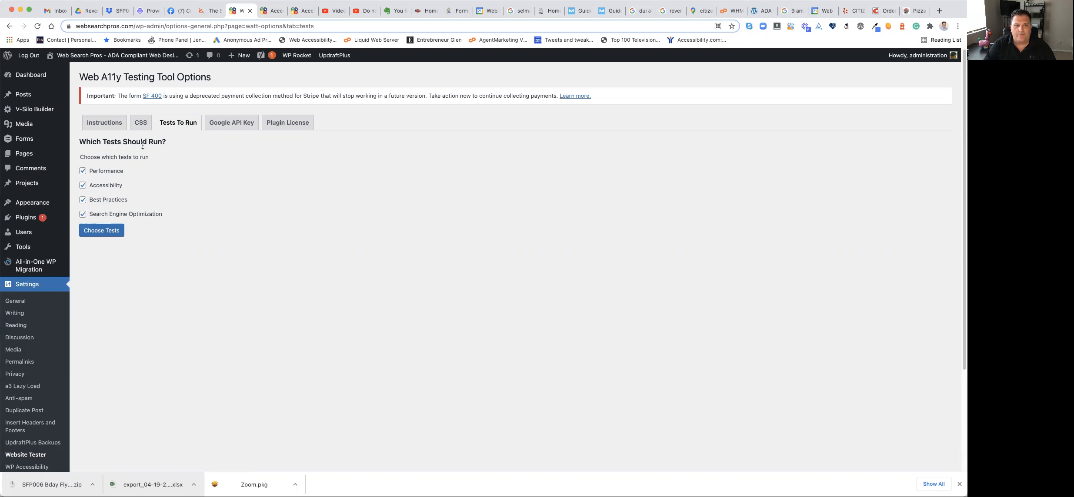
{"action": "left_click", "coordinate": [230, 122]}
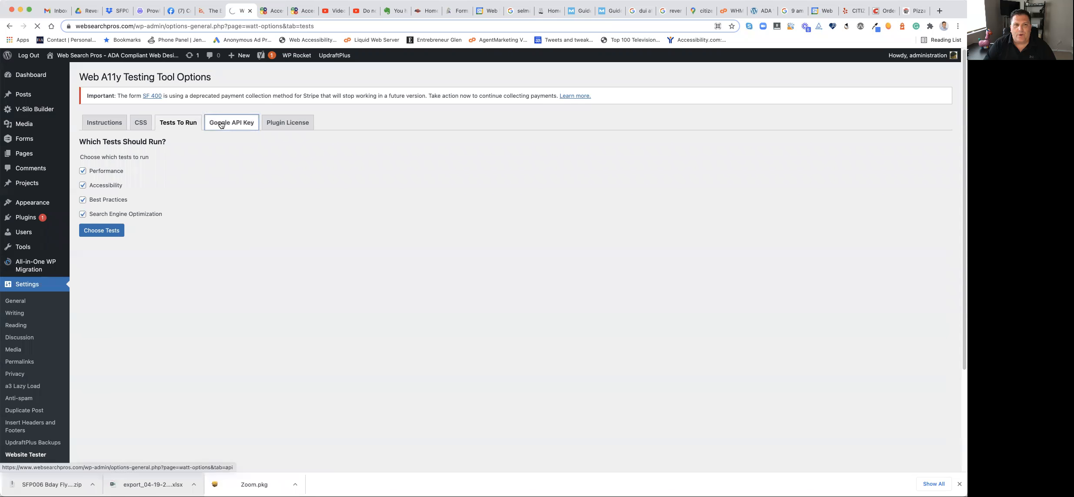
Step: Confirm the saved Google API key and the active plugin license key
{"action": "left_click", "coordinate": [231, 122]}
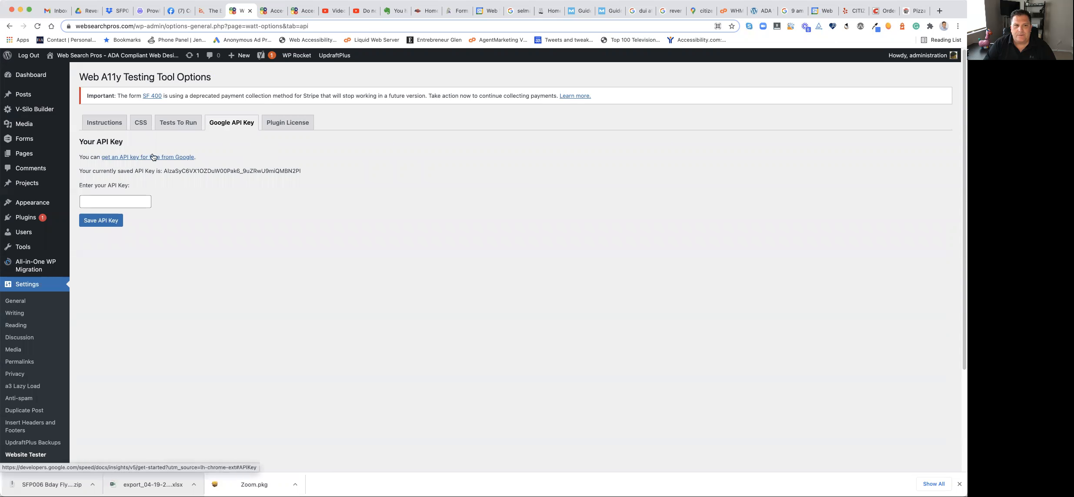
{"action": "mouse_move", "coordinate": [287, 121]}
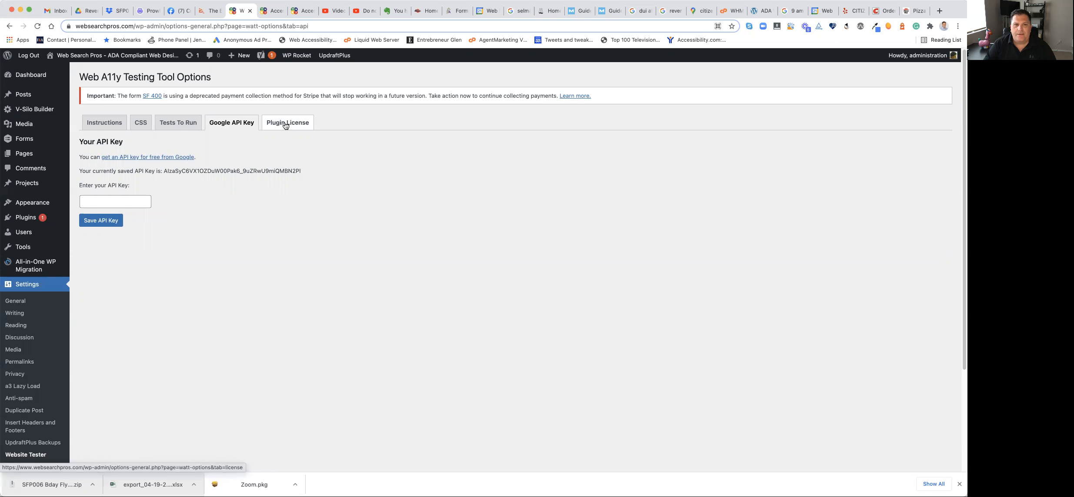
{"action": "left_click", "coordinate": [287, 122]}
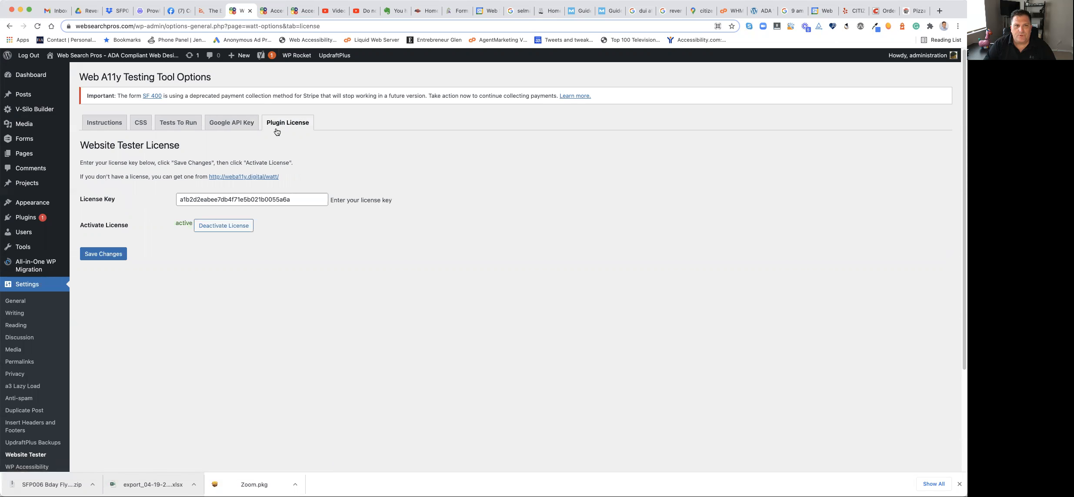
{"action": "mouse_move", "coordinate": [283, 76]}
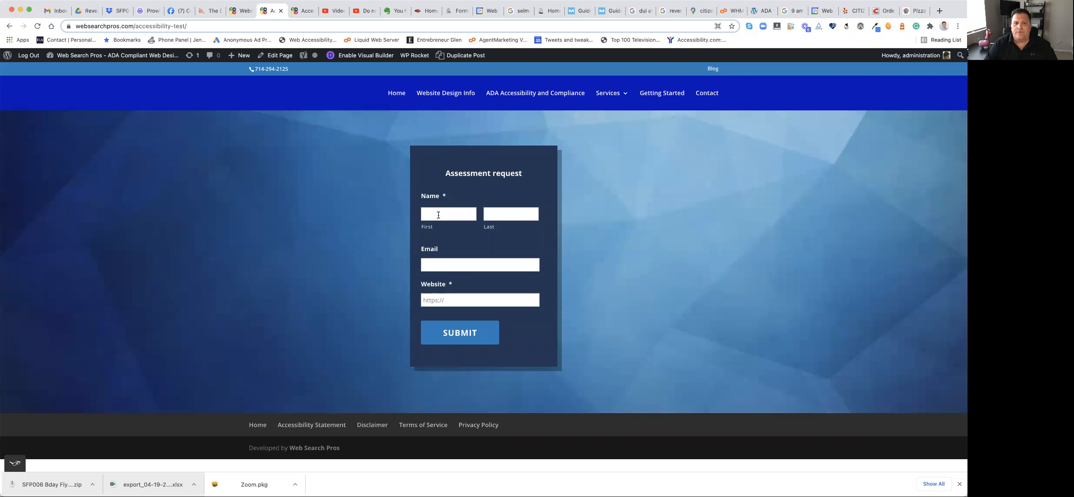
{"action": "left_click", "coordinate": [448, 214]}
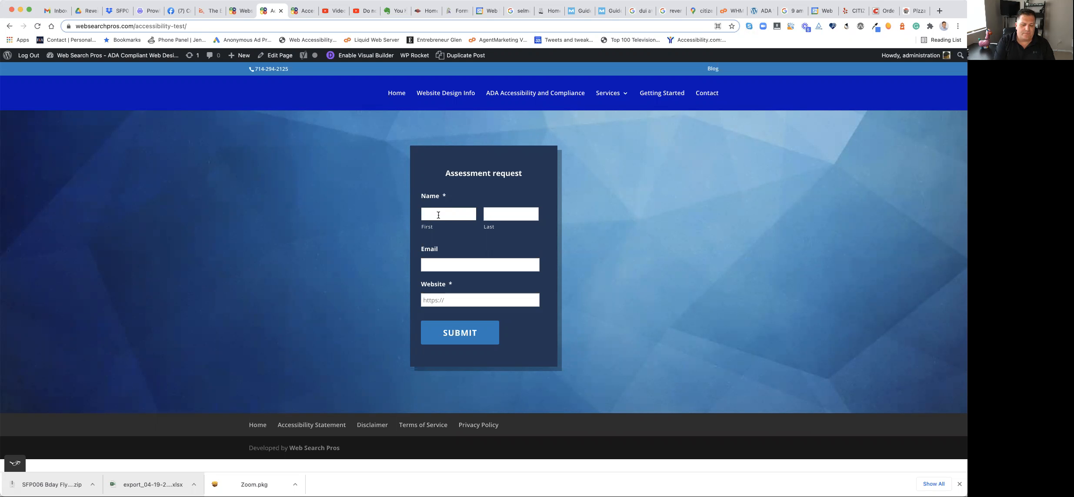
{"action": "type", "text": "Glen"}
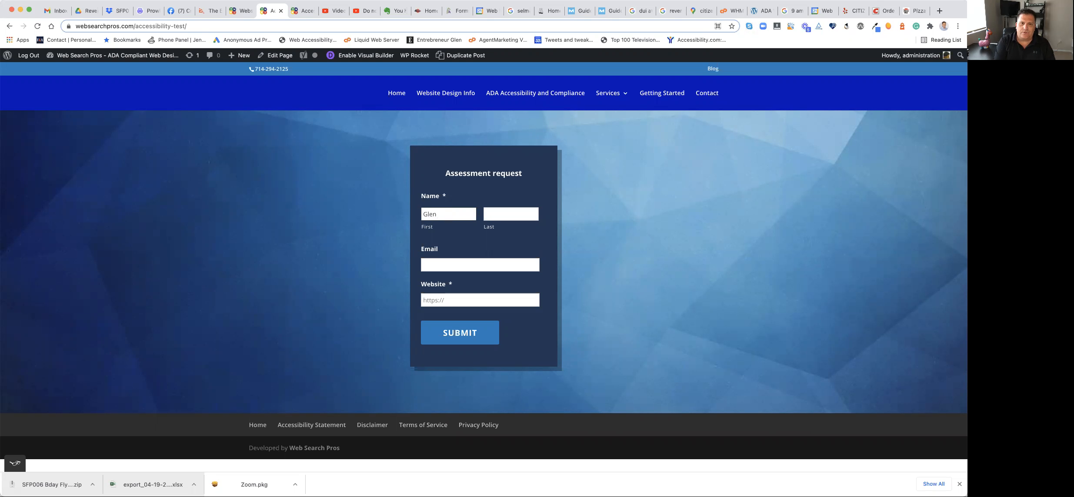
{"action": "type", "text": "Ingram"}
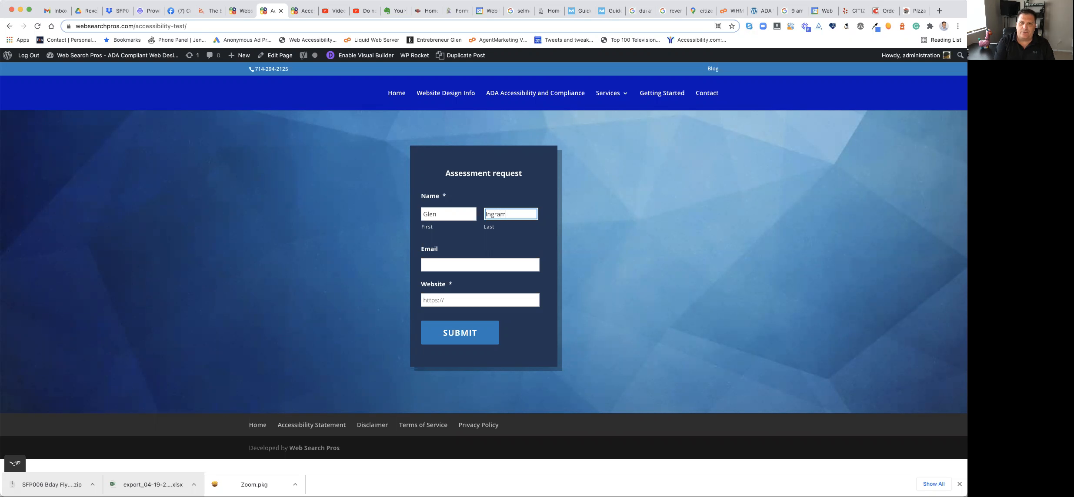
{"action": "left_click", "coordinate": [479, 265]}
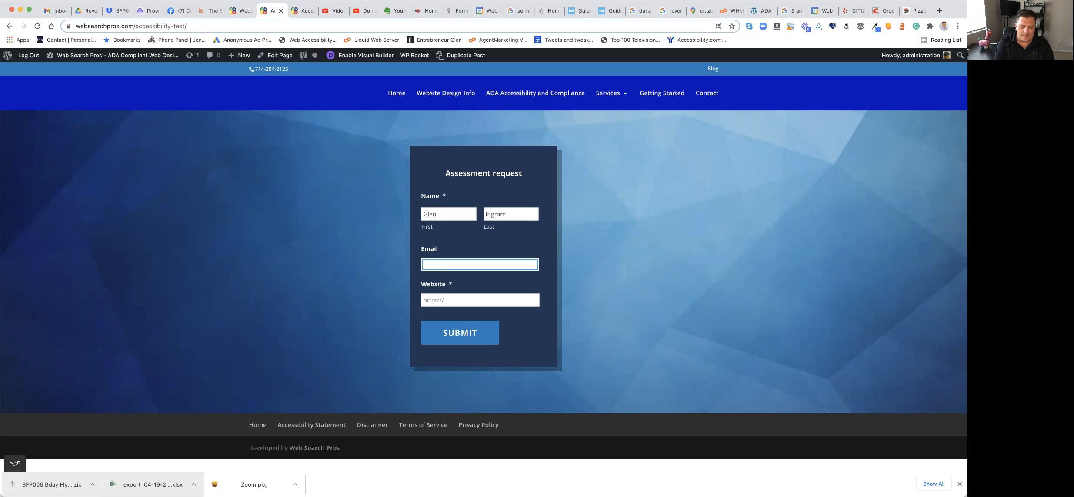
{"action": "type", "text": "iamnot"}
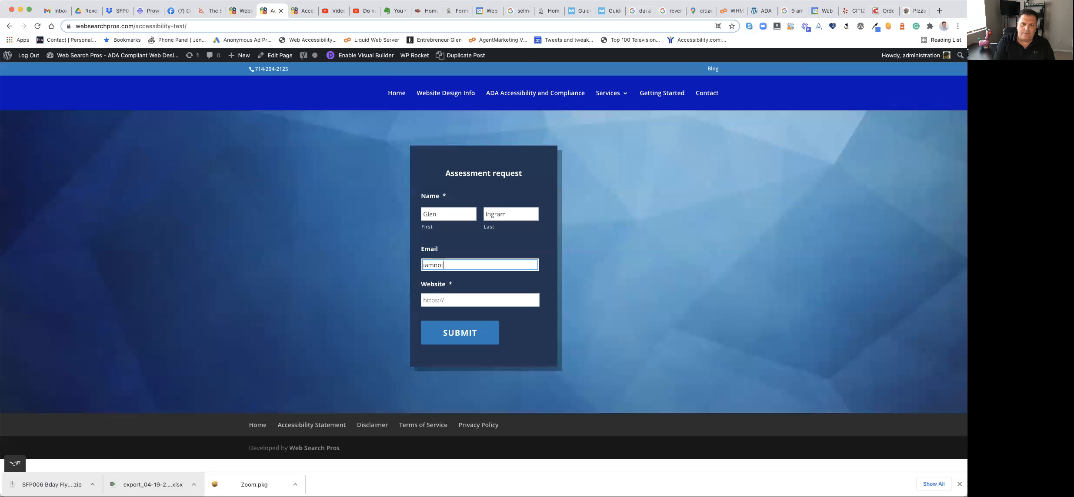
{"action": "type", "text": "aol.co"}
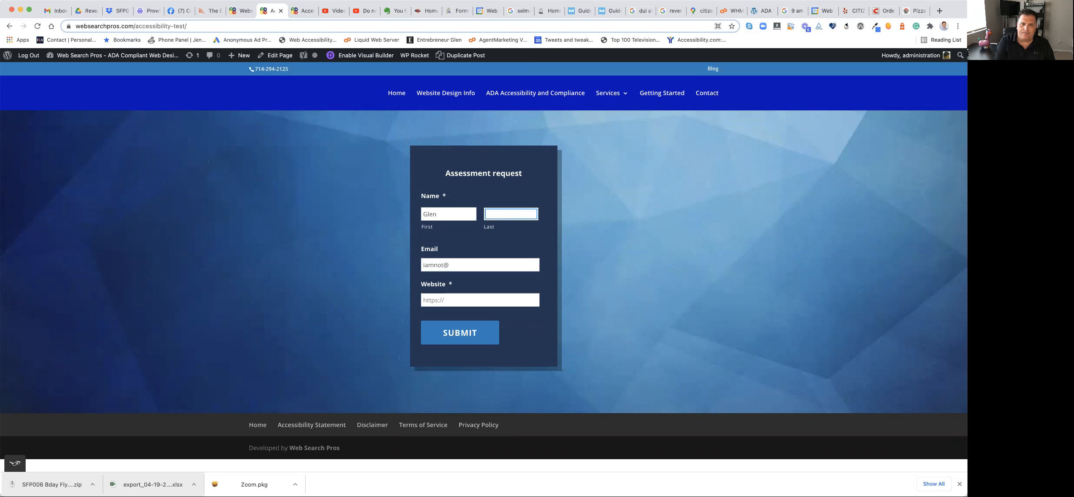
{"action": "type", "text": "Ingram"}
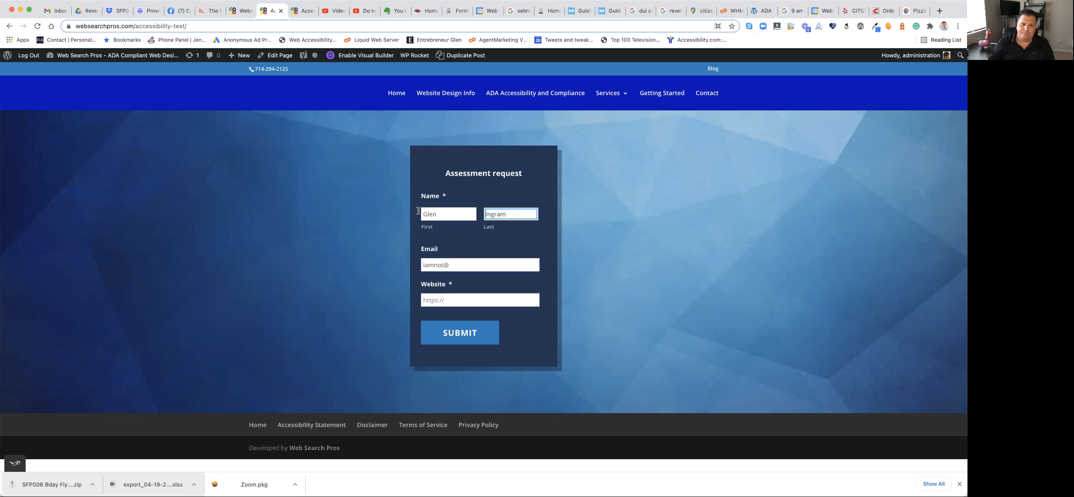
{"action": "left_click", "coordinate": [479, 265]}
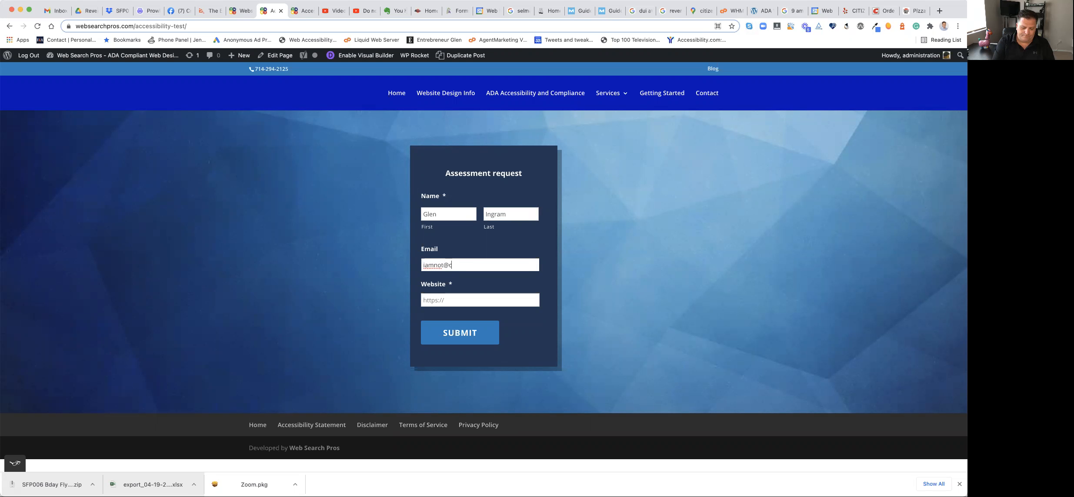
{"action": "type", "text": "om"}
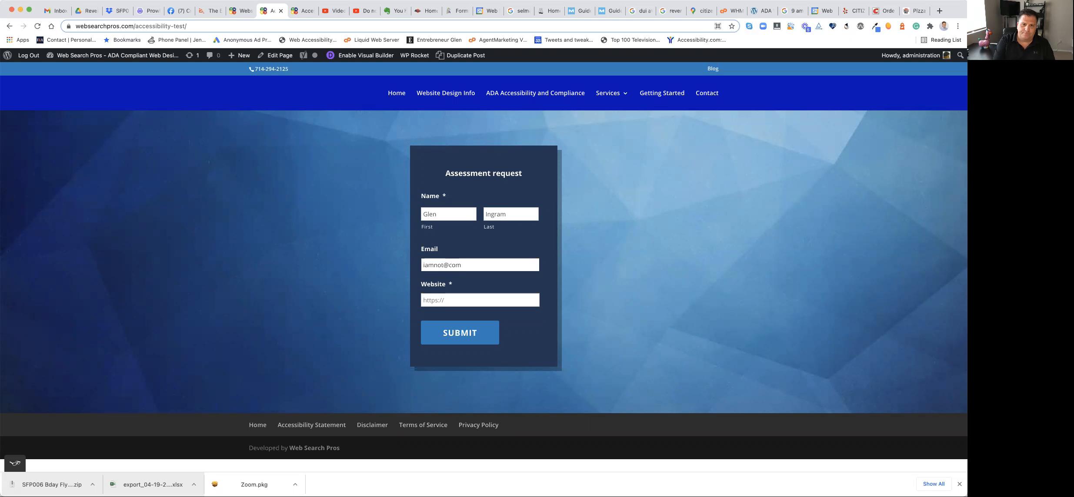
{"action": "key", "text": "Backspace"}
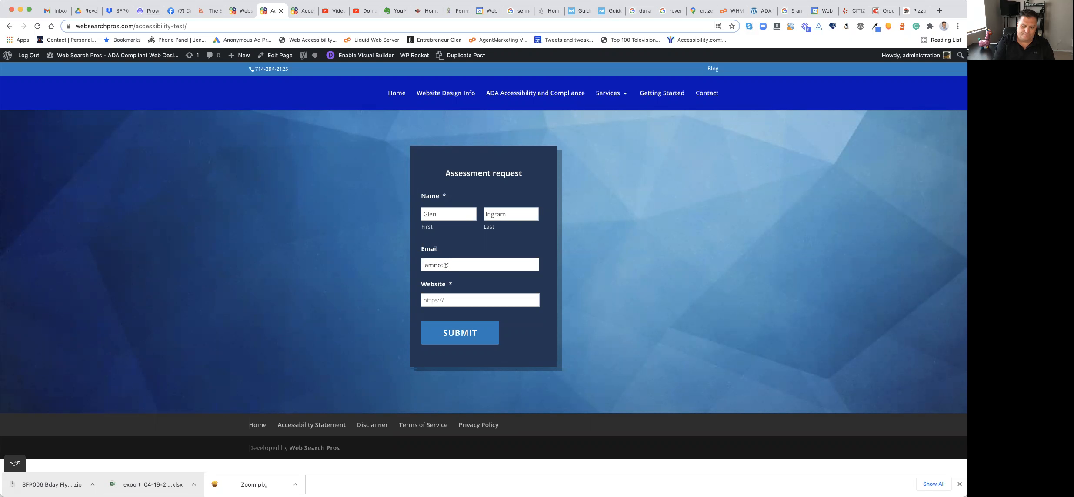
{"action": "type", "text": "aol.com"}
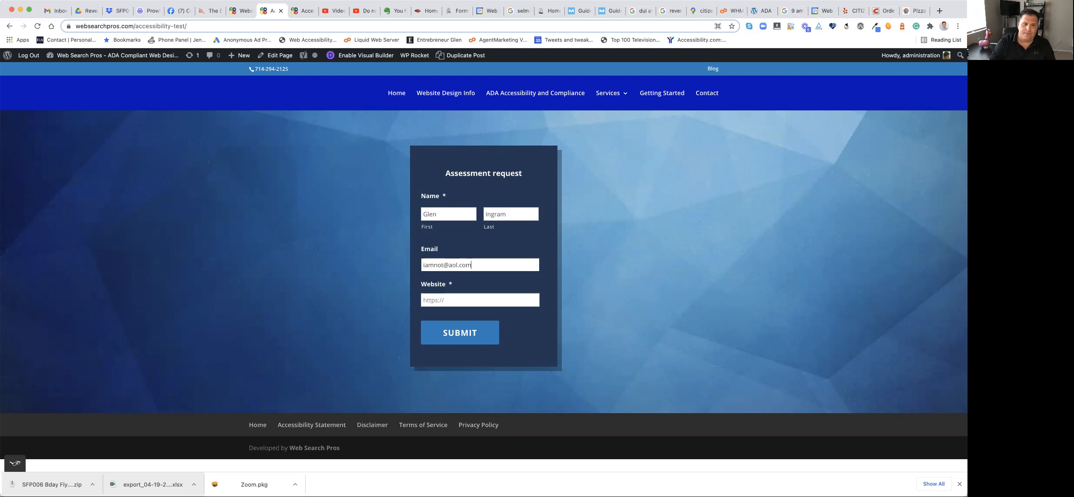
{"action": "left_click", "coordinate": [479, 300]}
{"action": "type", "text": "https://www.pizzahut.com/"}
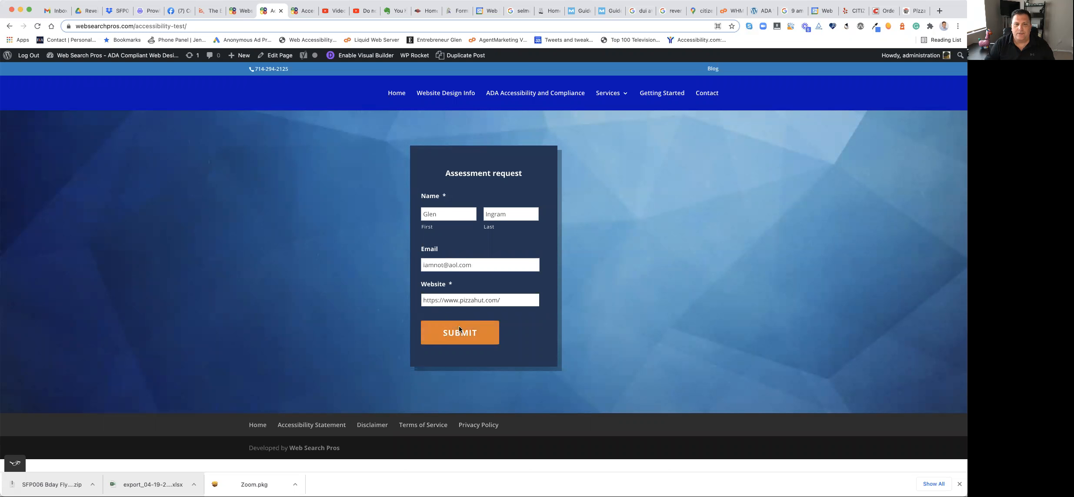
{"action": "left_click", "coordinate": [459, 333]}
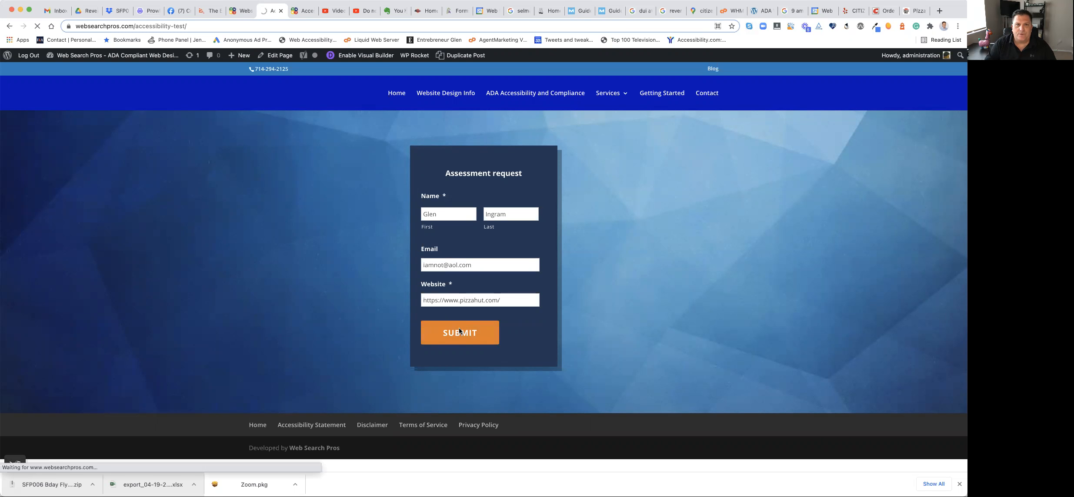
{"action": "left_click", "coordinate": [459, 333]}
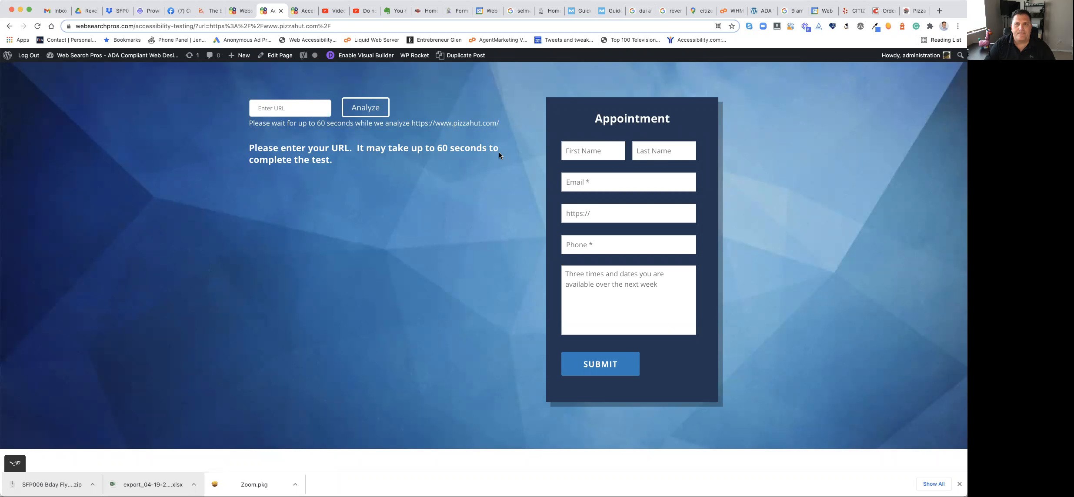
{"action": "mouse_move", "coordinate": [822, 153]}
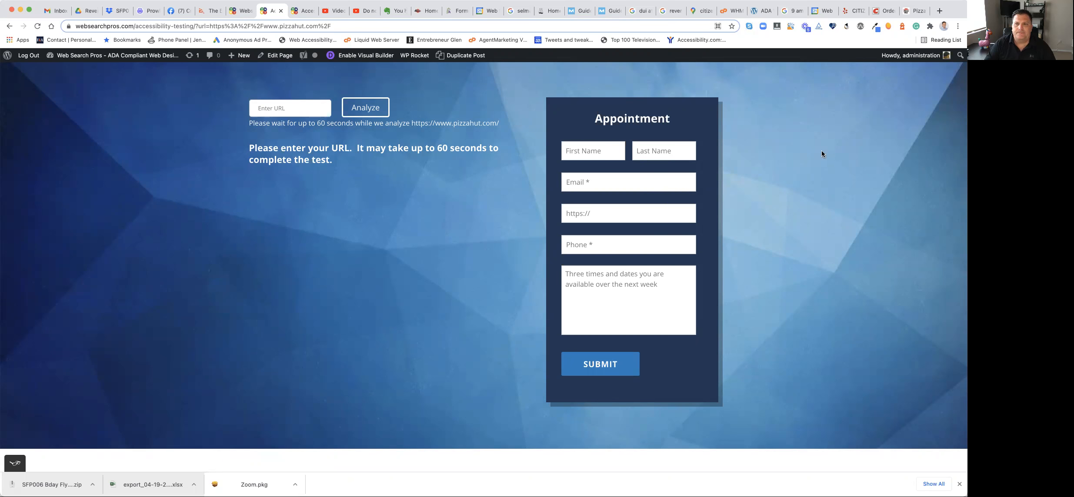
Step: Scroll through the results: Performance 62, Accessibility 90, Best Practices 73, SEO 100 and the detailed audits
{"action": "left_click", "coordinate": [365, 108]}
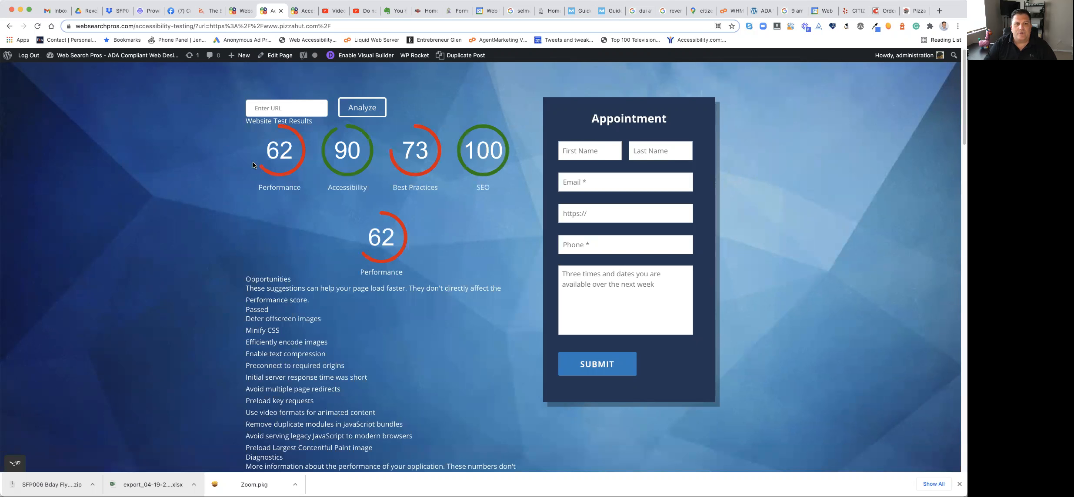
{"action": "mouse_move", "coordinate": [298, 212]}
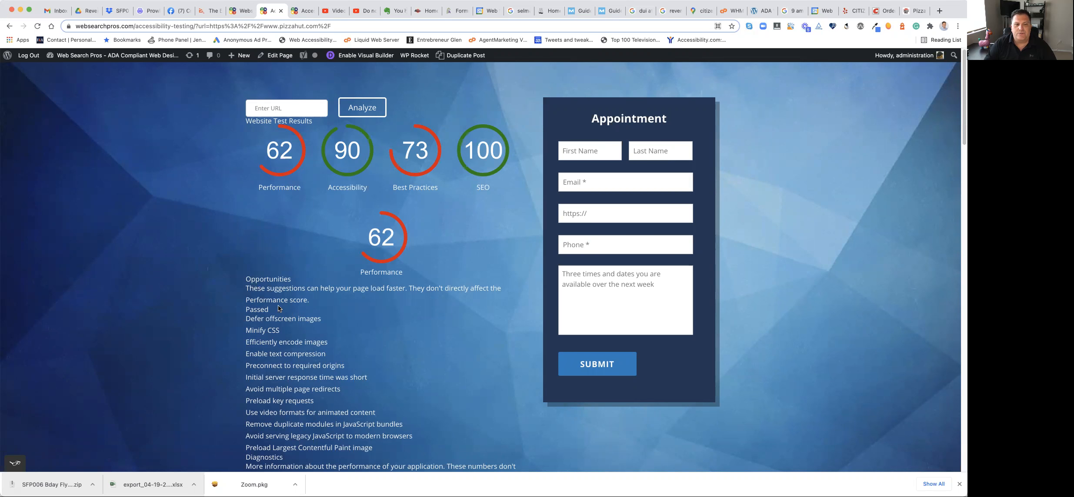
{"action": "scroll", "scroll_direction": "down", "scroll_amount": 3}
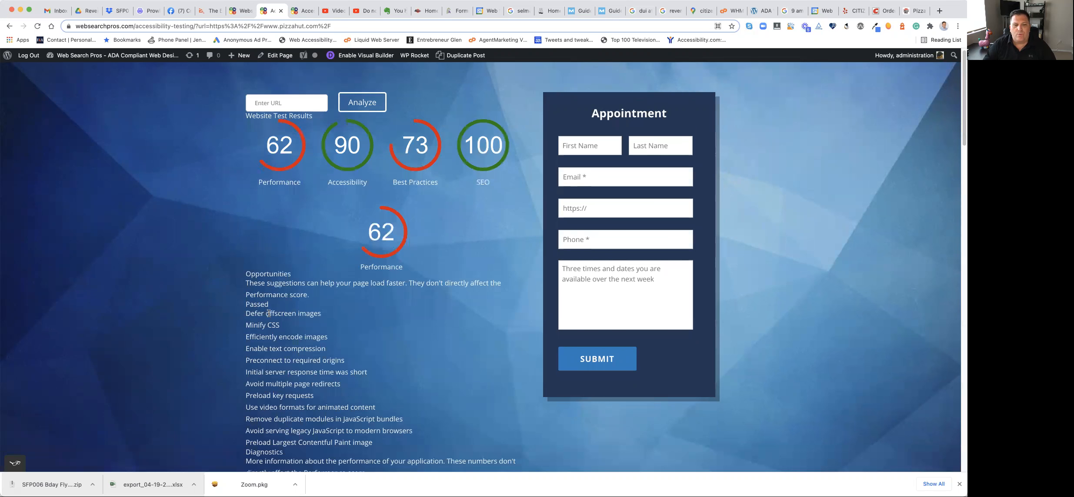
{"action": "scroll", "scroll_direction": "down", "scroll_amount": 3}
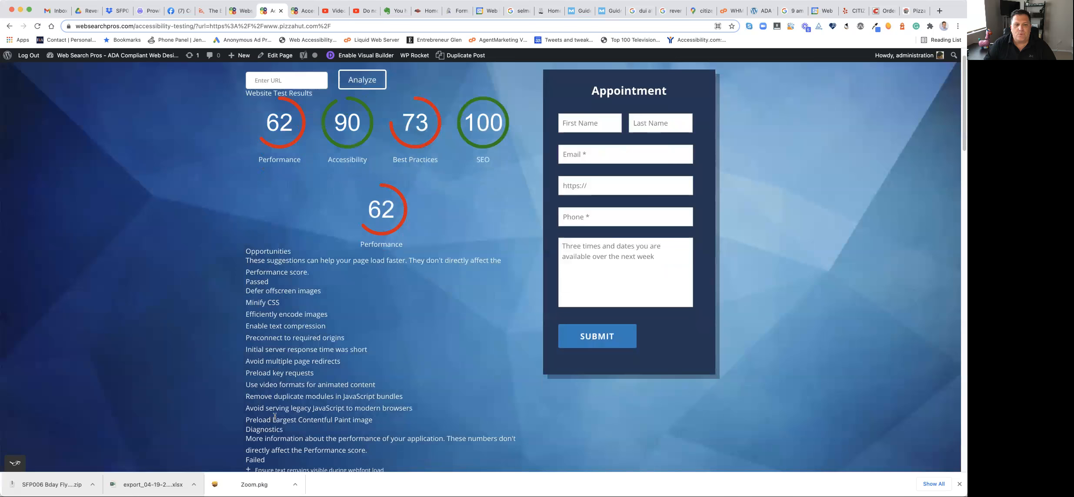
{"action": "scroll", "scroll_direction": "down", "scroll_amount": 3}
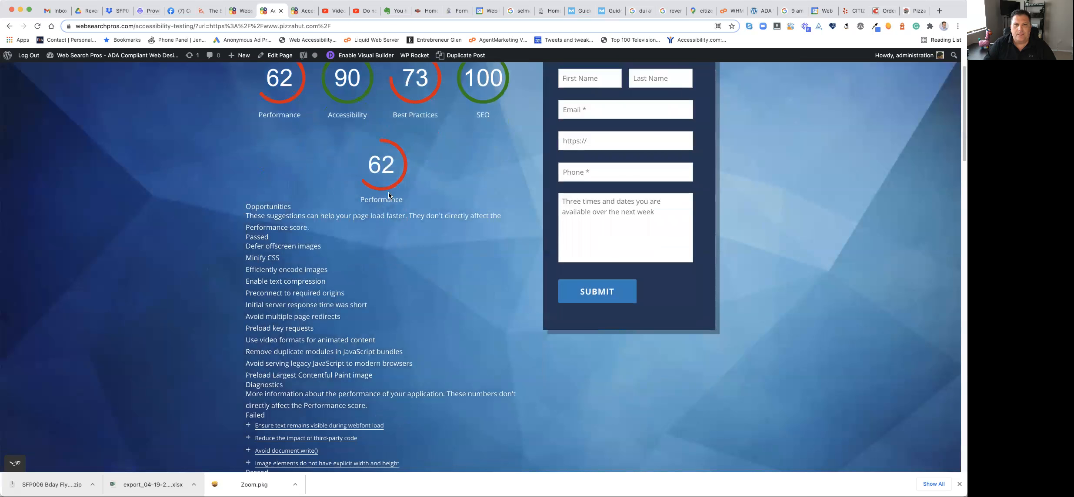
{"action": "mouse_move", "coordinate": [363, 110]}
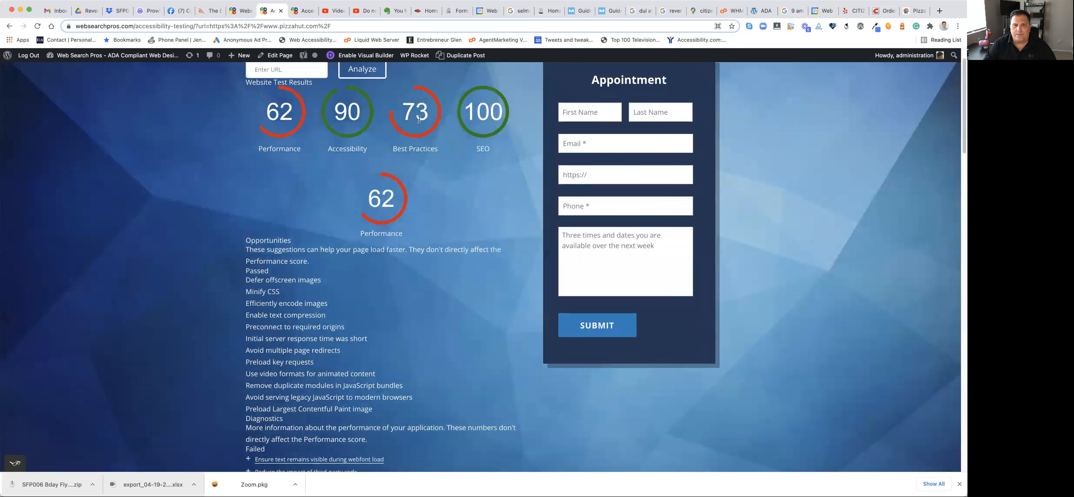
{"action": "scroll", "scroll_direction": "down", "scroll_amount": 3}
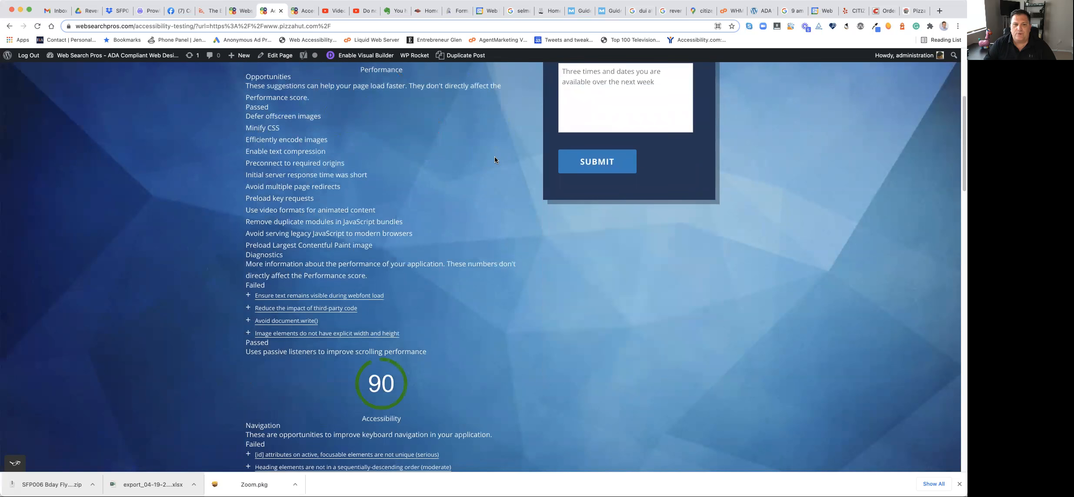
{"action": "scroll", "scroll_direction": "down", "scroll_amount": 3}
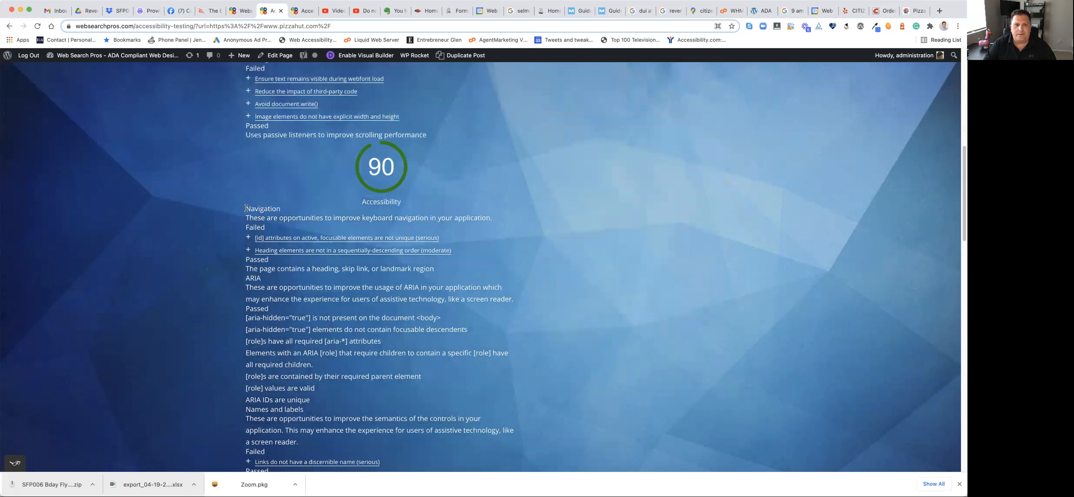
{"action": "mouse_move", "coordinate": [350, 238]}
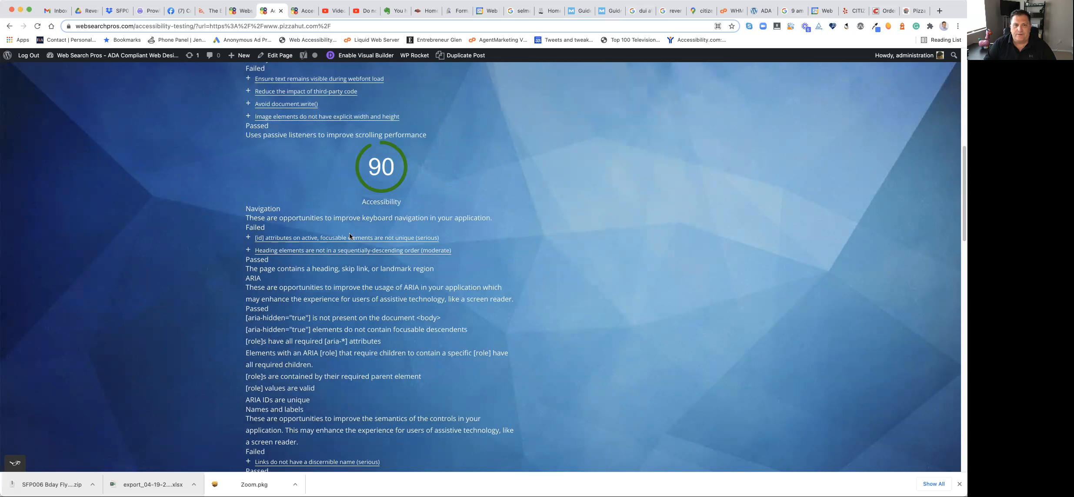
{"action": "scroll", "scroll_direction": "down", "scroll_amount": 3}
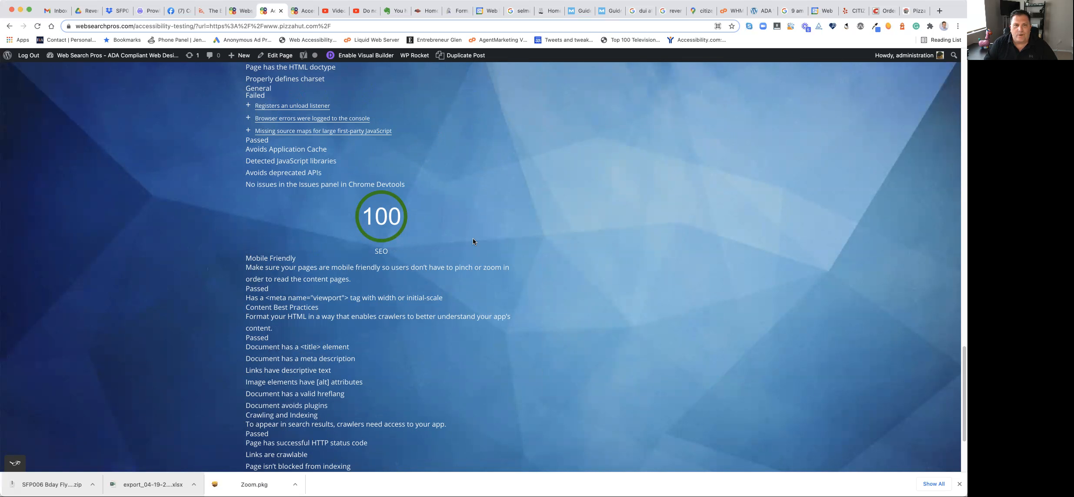
{"action": "scroll", "scroll_direction": "down", "scroll_amount": 3}
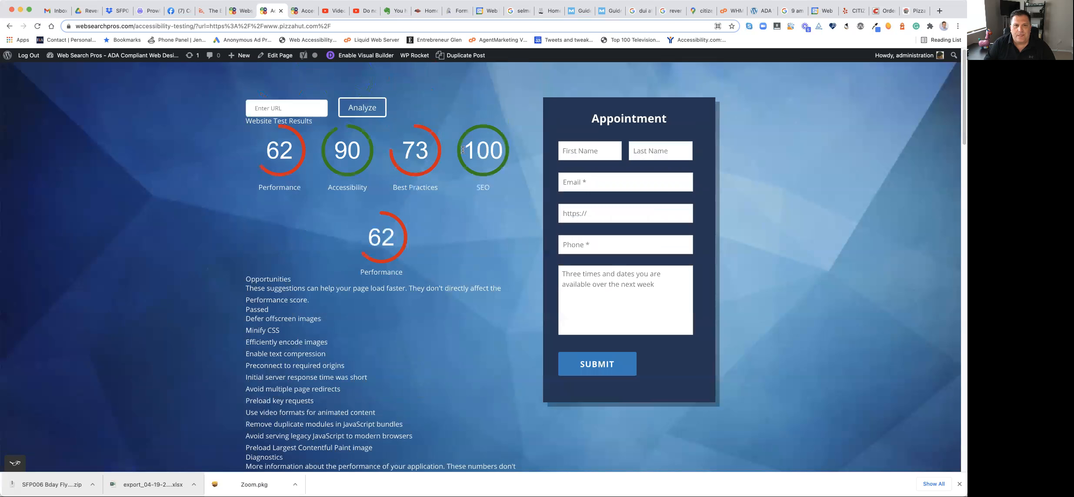
{"action": "mouse_move", "coordinate": [438, 211]}
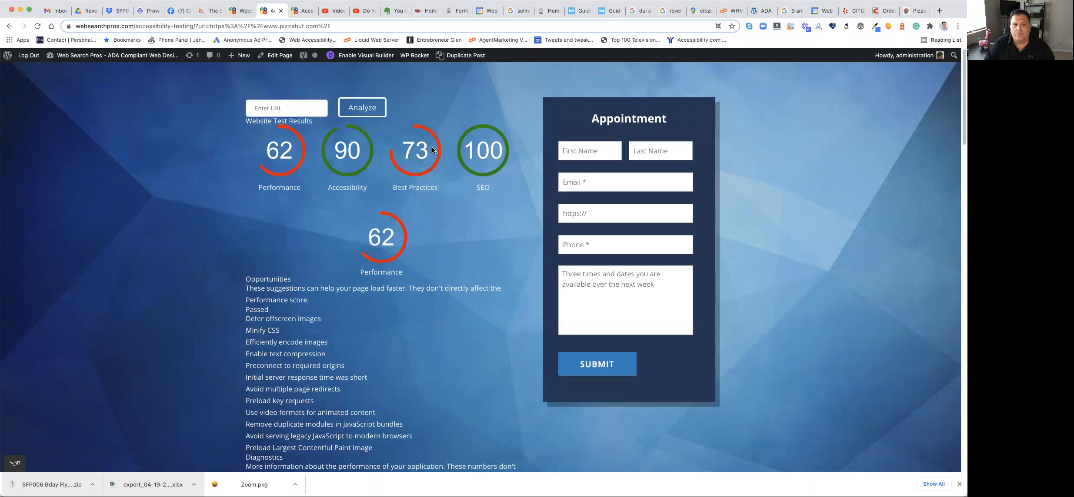
{"action": "mouse_move", "coordinate": [640, 140]}
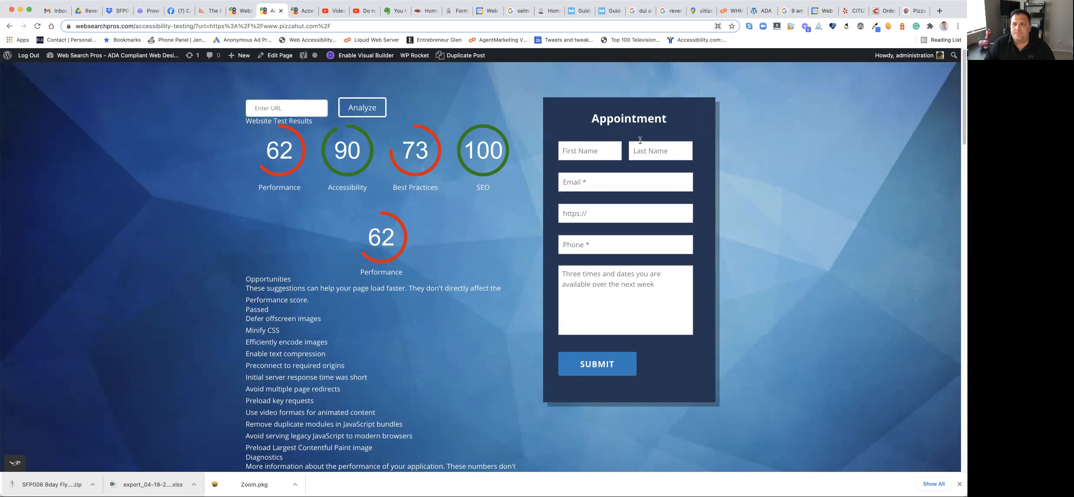